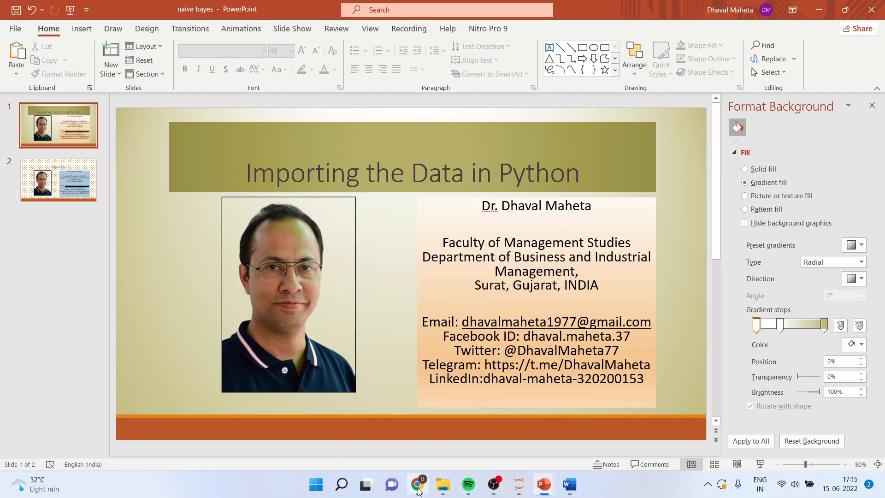
- Edit the read_csv line so the pima-indians-diabetes path is a raw 'r' string
left_click(418, 483)
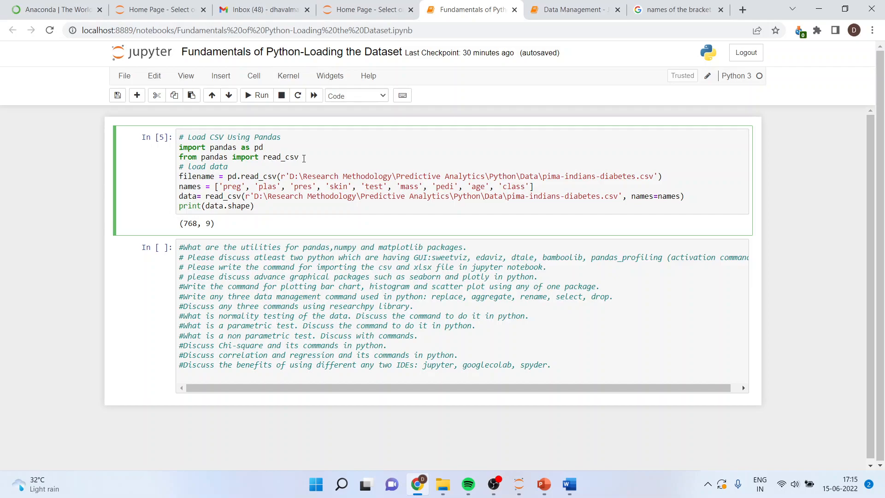
left_click(264, 146)
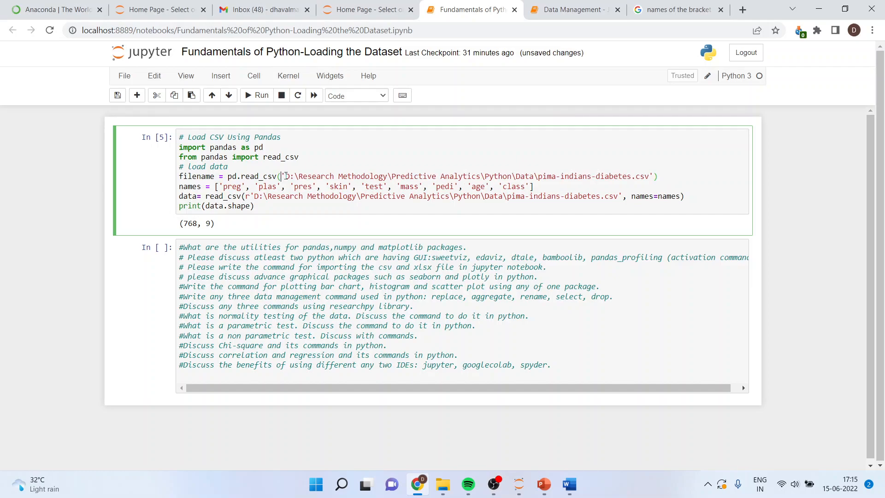
type("r")
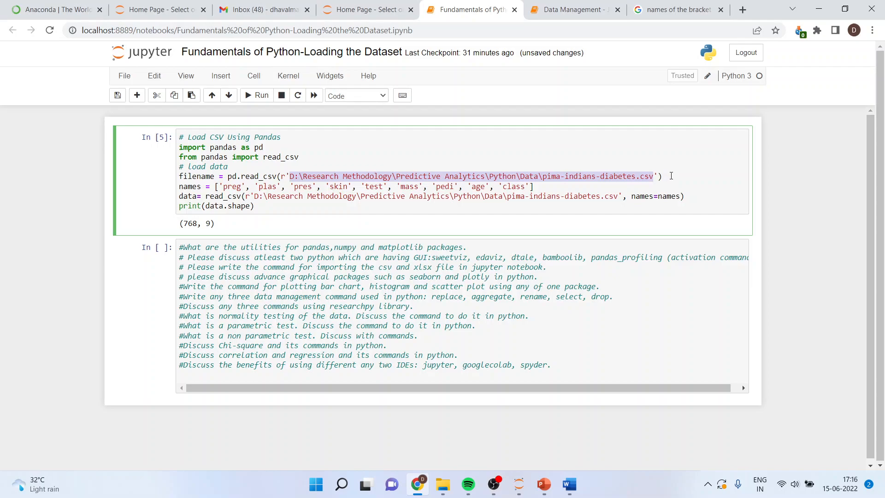
- Show drive D: contents and the context actions for the GroceryStoreDataSet file
left_click(443, 484)
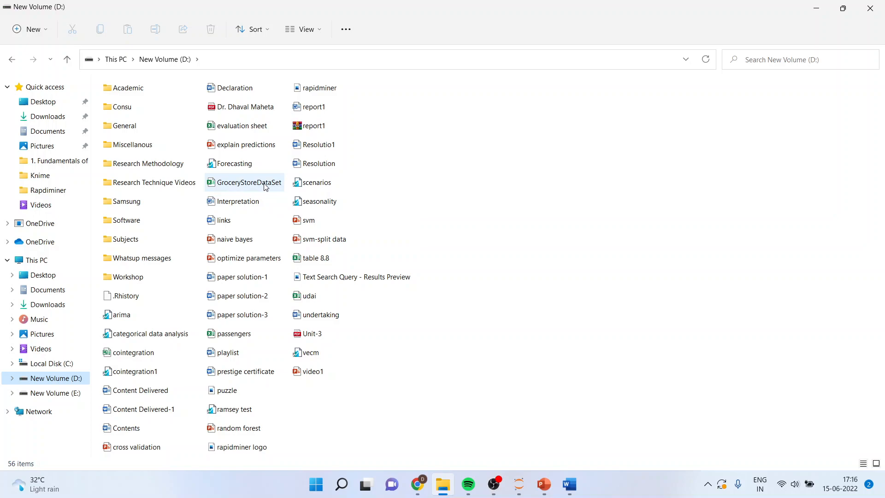
right_click(264, 186)
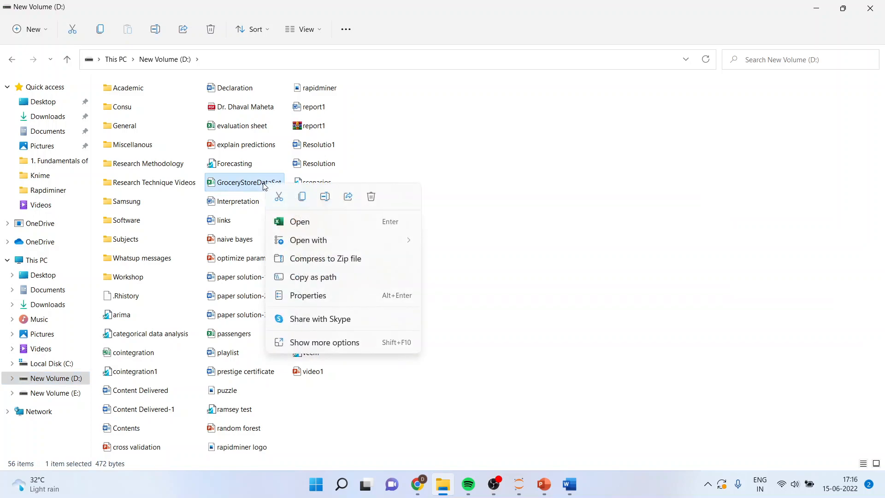
mouse_move(334, 283)
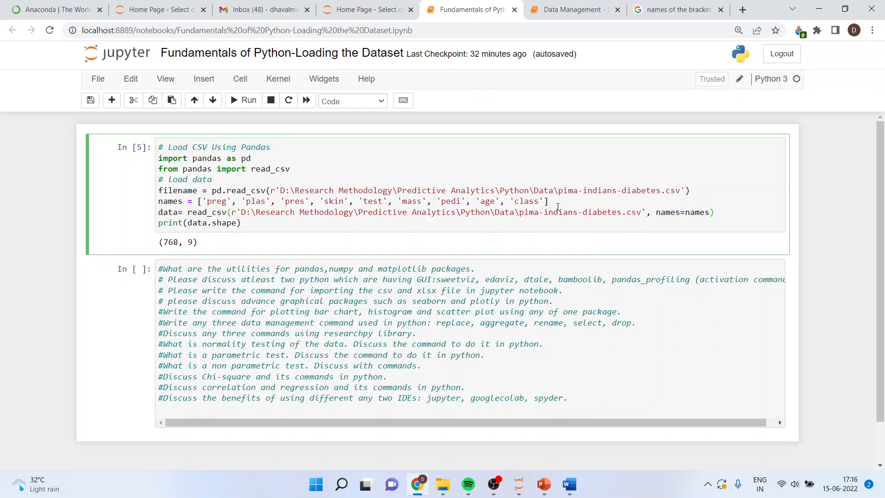
mouse_move(555, 203)
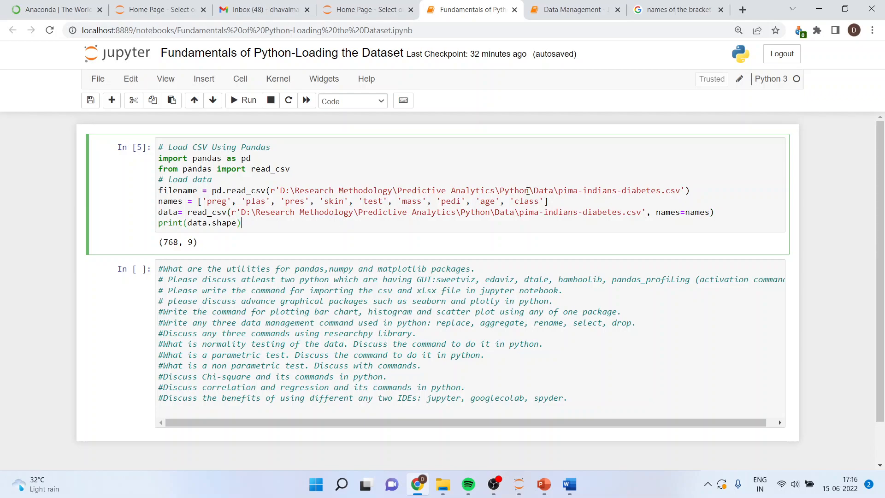
- Rerun the CSV-loading cell so it prints shape (768, 9) again
left_click(551, 201)
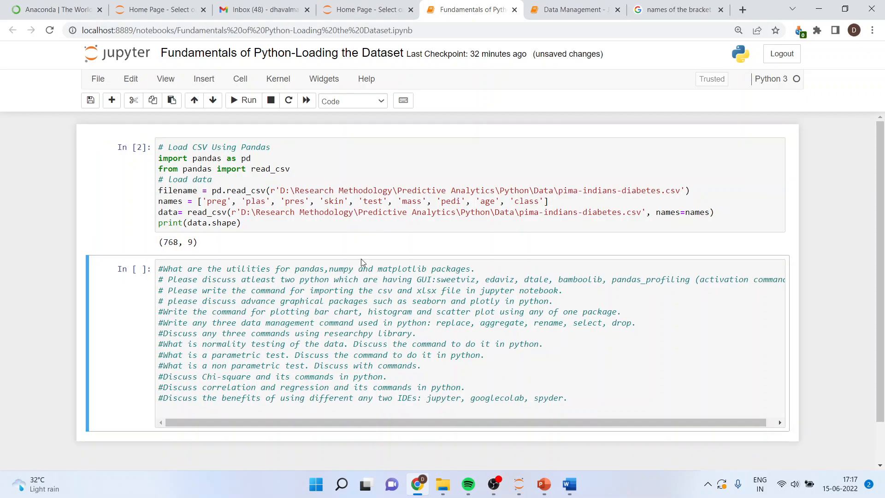
- Add 'data' to the cell to display the 768-row table, then return to the naive bayes presentation
left_click(220, 408)
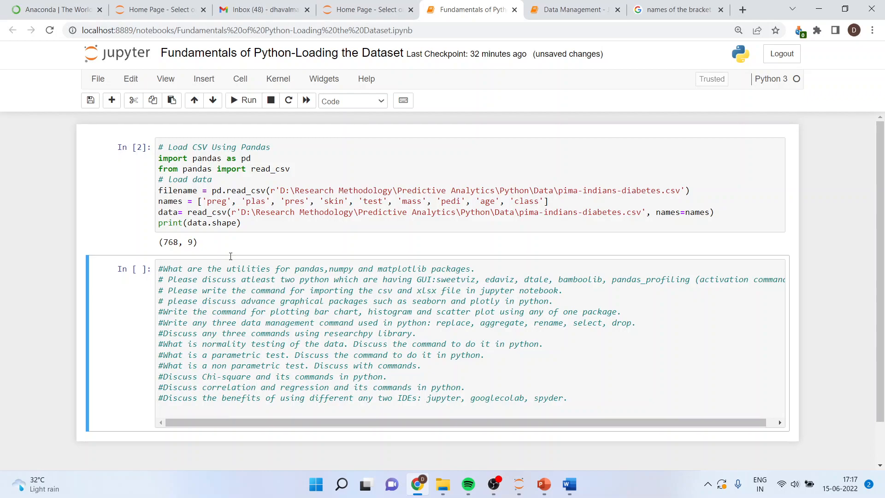
type("d")
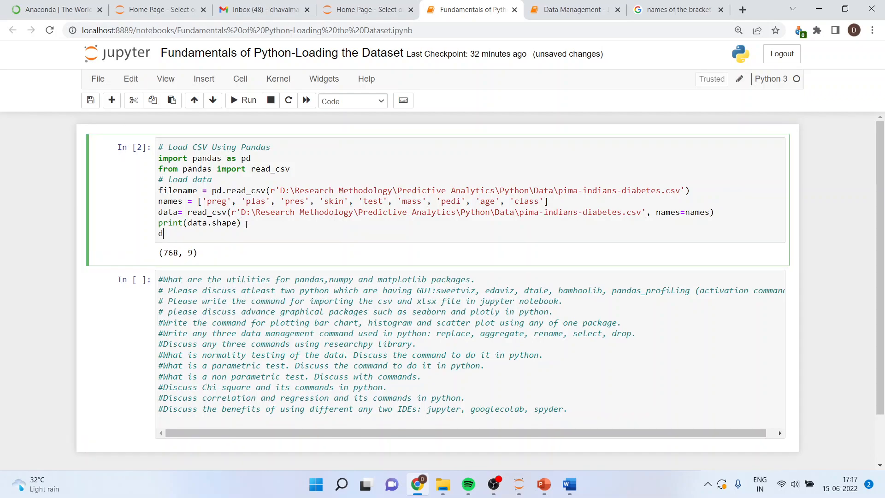
type("ata")
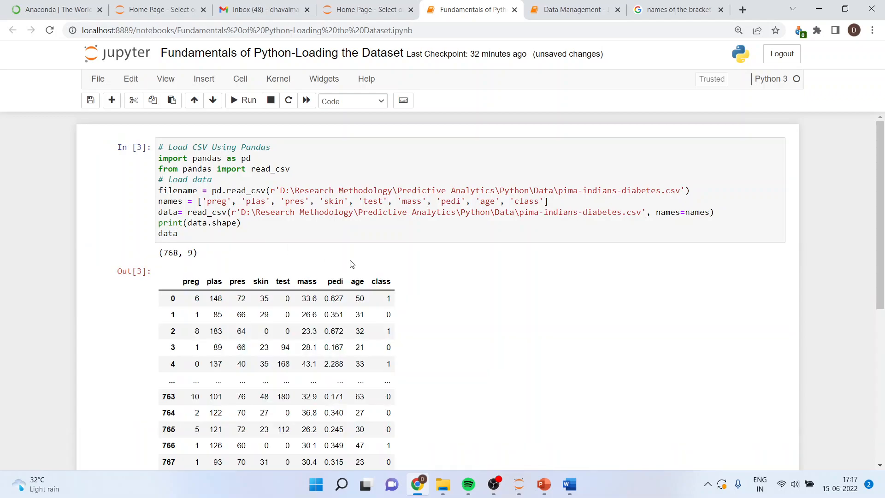
scroll("down", 3)
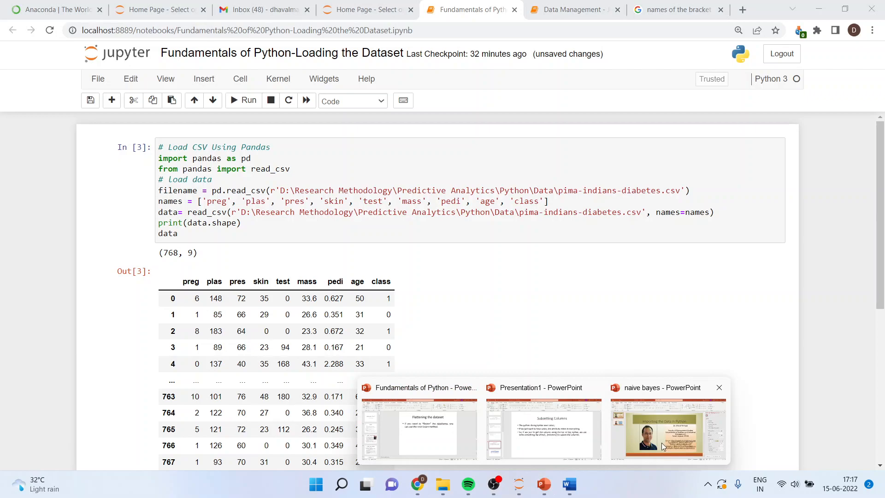
left_click(660, 432)
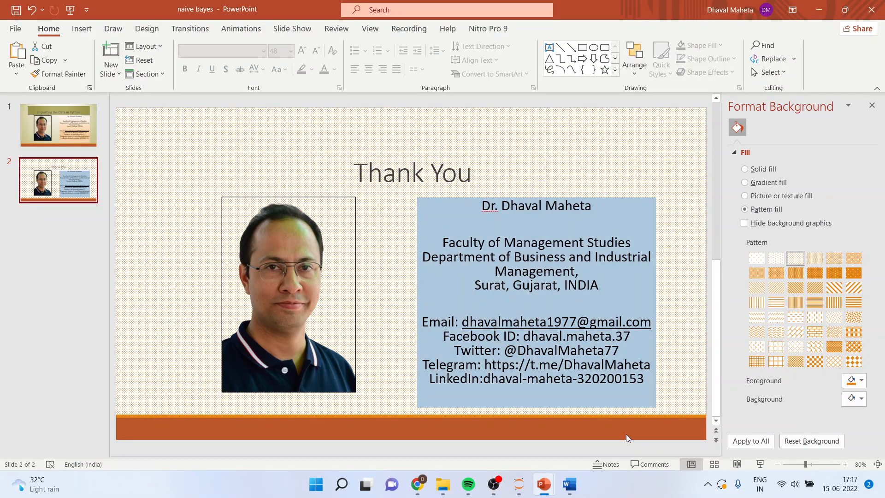